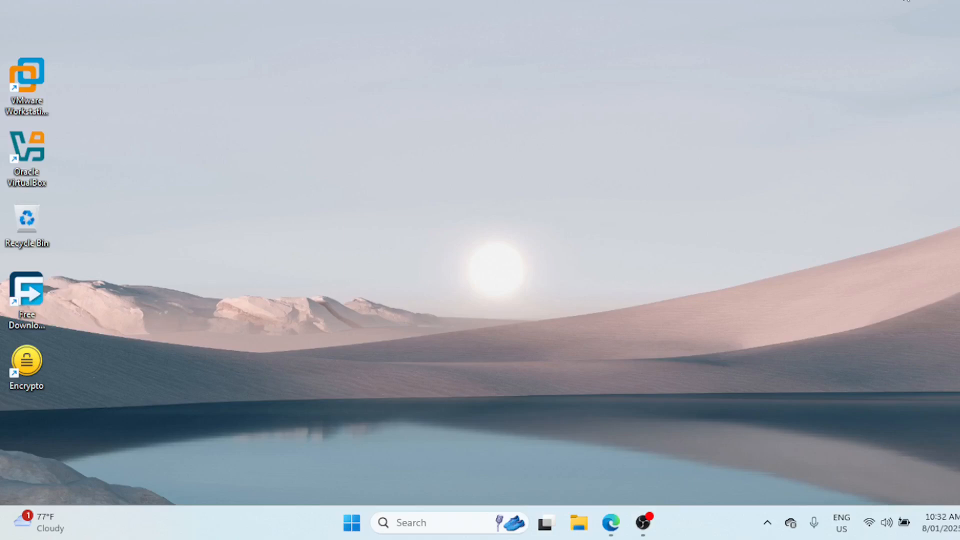
# Step: Launch File Explorer from the taskbar to show This PC
pyautogui.click(579, 522)
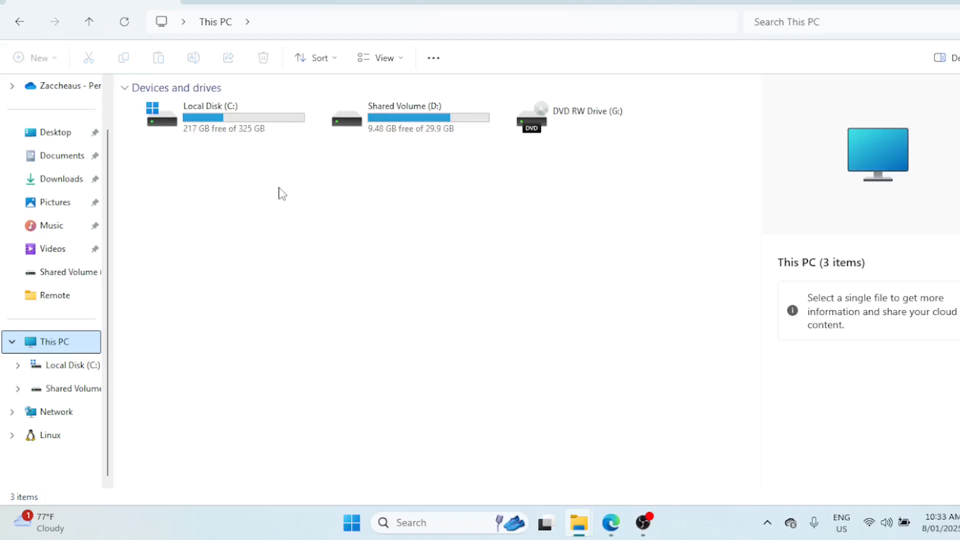
# Step: Open the Local Disk (C:) drive
pyautogui.click(218, 118)
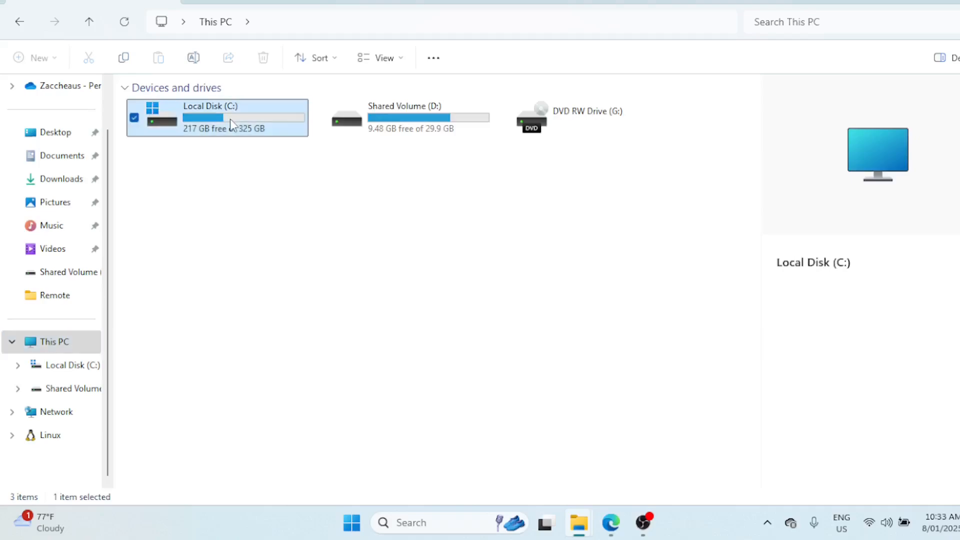
pyautogui.doubleClick(217, 118)
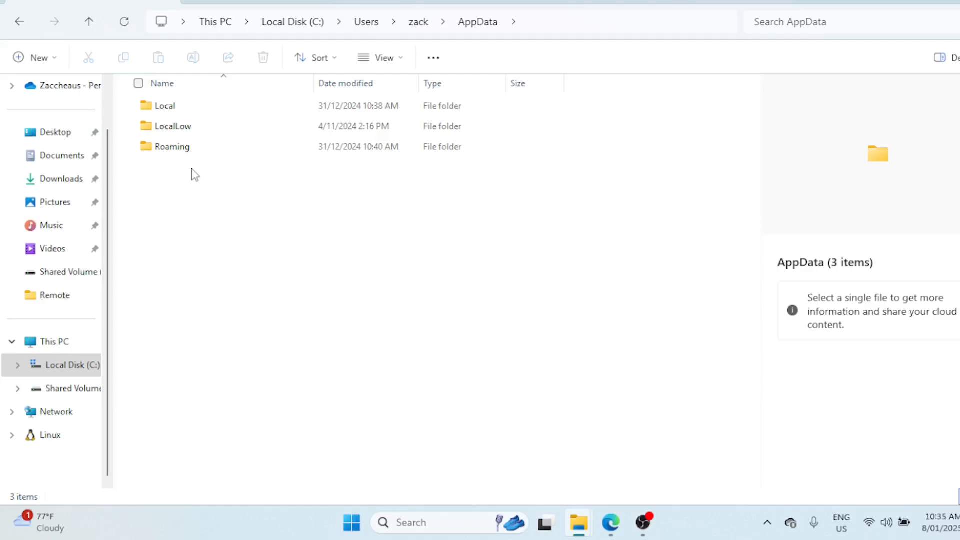
pyautogui.moveTo(444, 311)
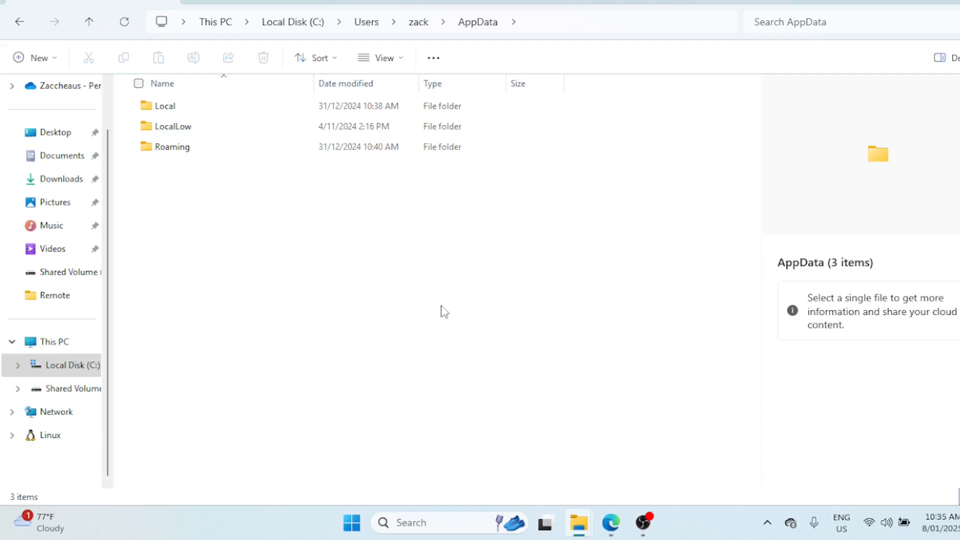
pyautogui.moveTo(702, 291)
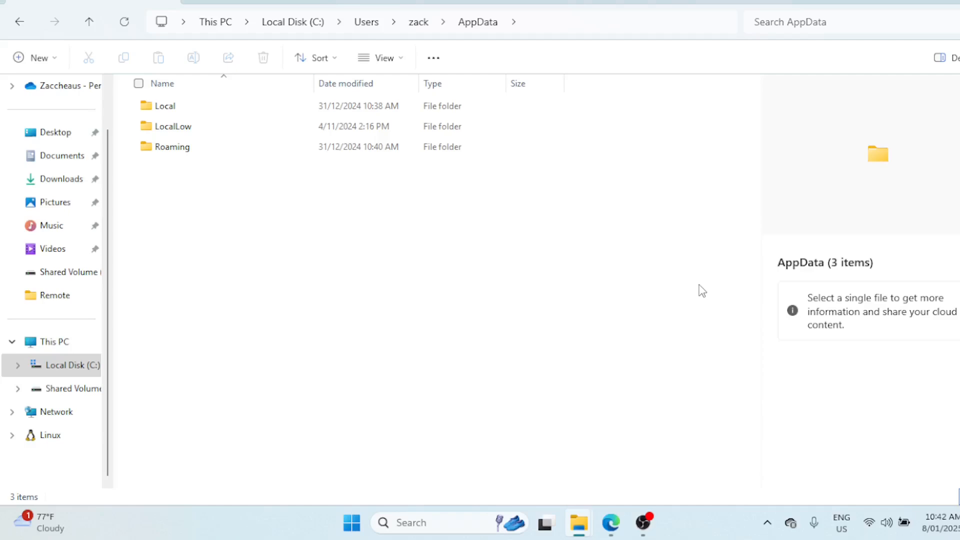
pyautogui.click(164, 106)
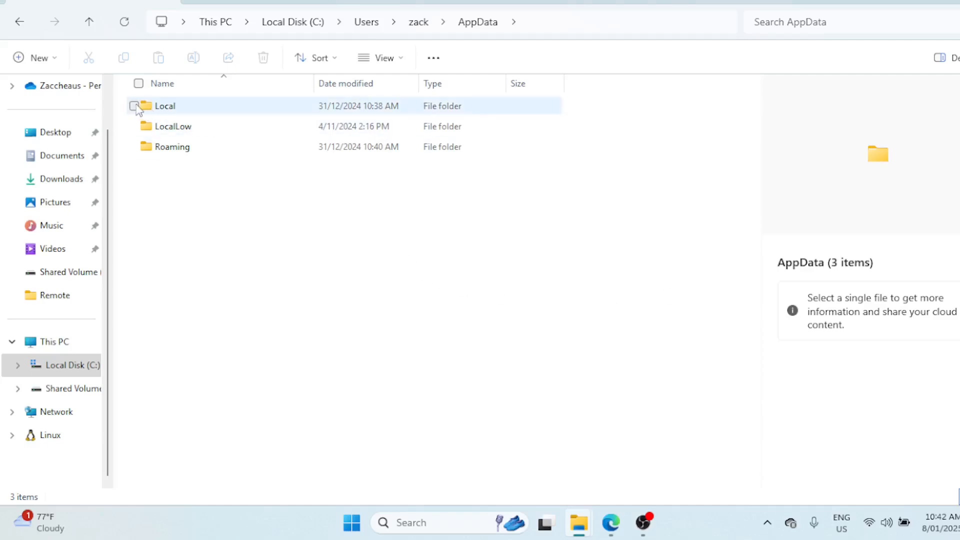
pyautogui.click(164, 105)
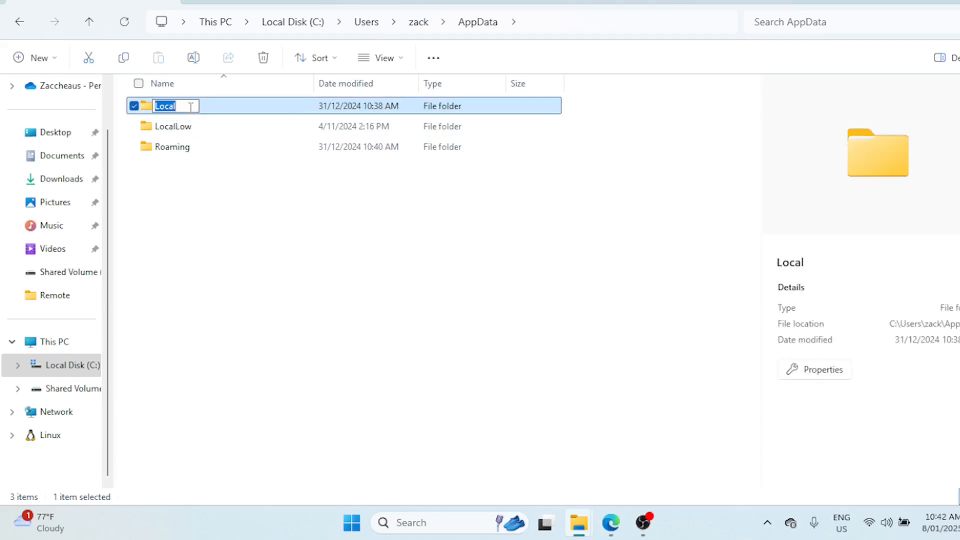
pyautogui.moveTo(222, 113)
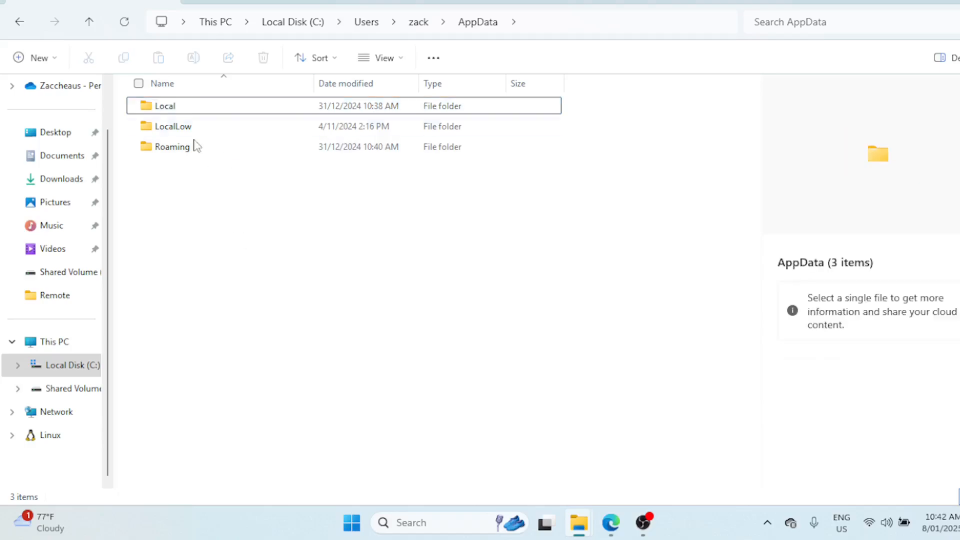
pyautogui.doubleClick(164, 105)
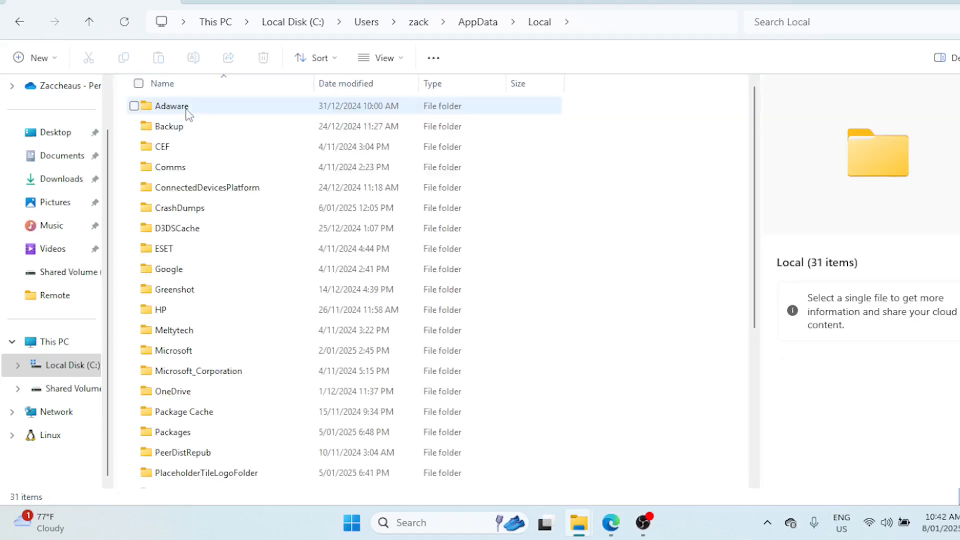
pyautogui.moveTo(189, 109)
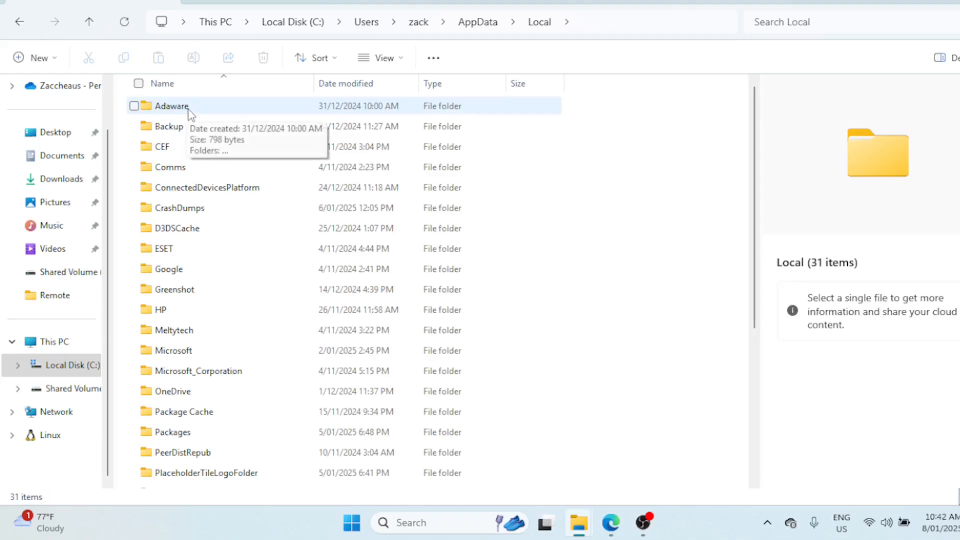
pyautogui.moveTo(490, 101)
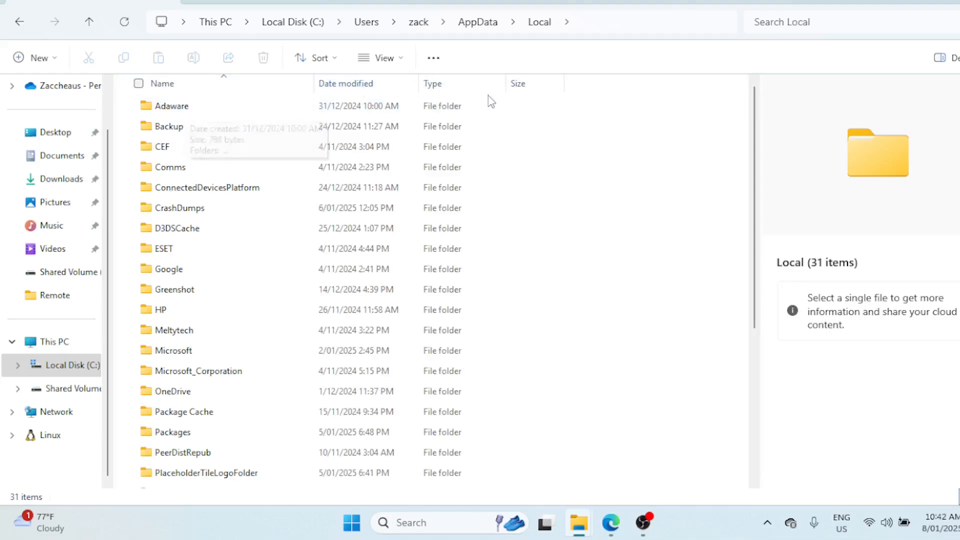
pyautogui.moveTo(538, 21)
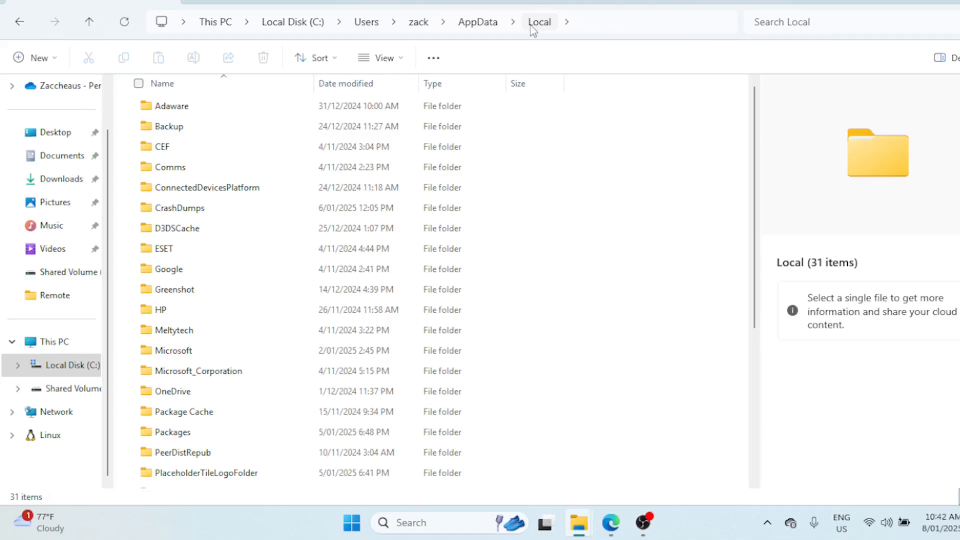
pyautogui.moveTo(527, 33)
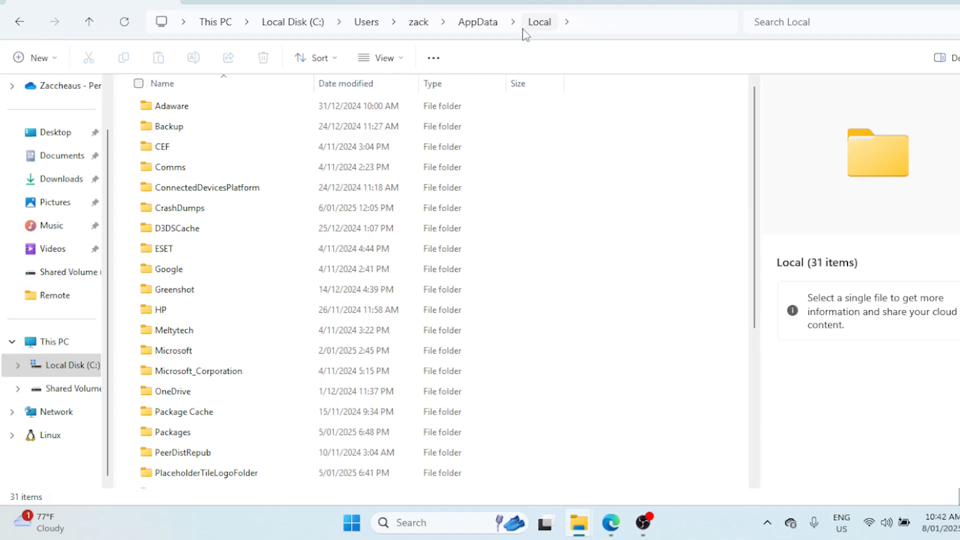
pyautogui.moveTo(46, 85)
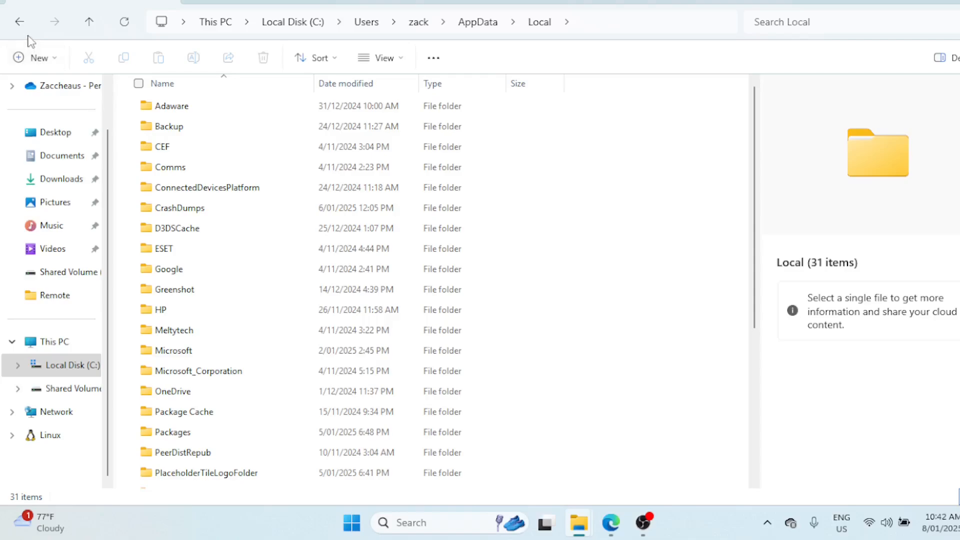
pyautogui.moveTo(202, 110)
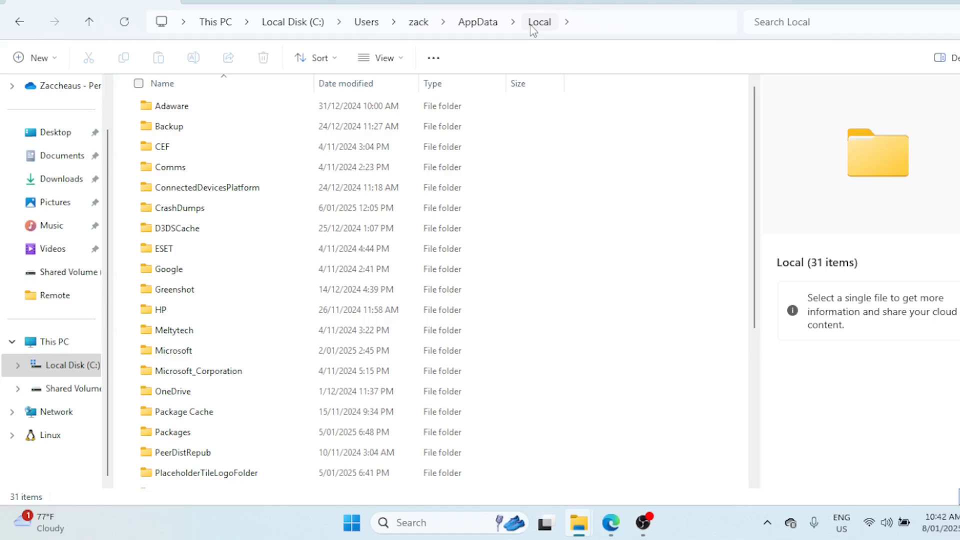
pyautogui.moveTo(528, 32)
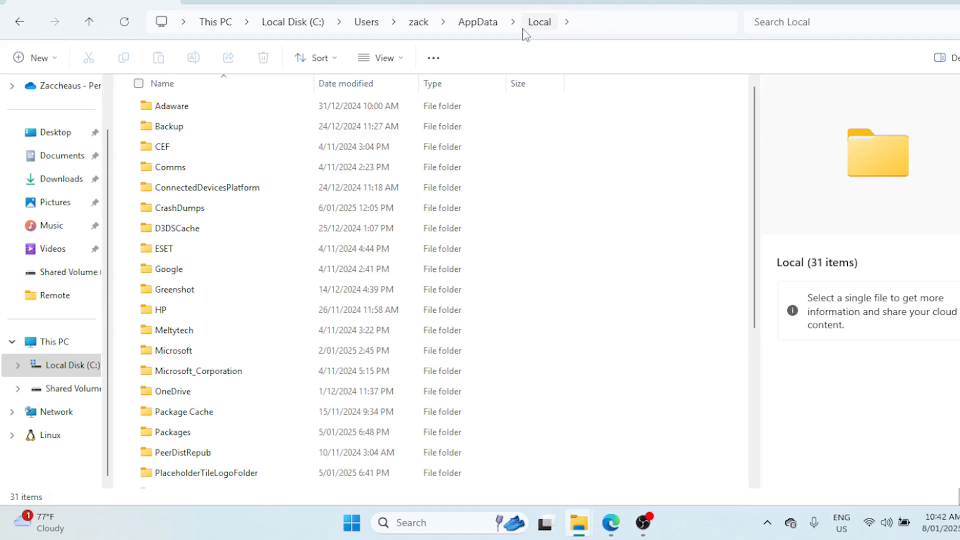
pyautogui.moveTo(196, 106)
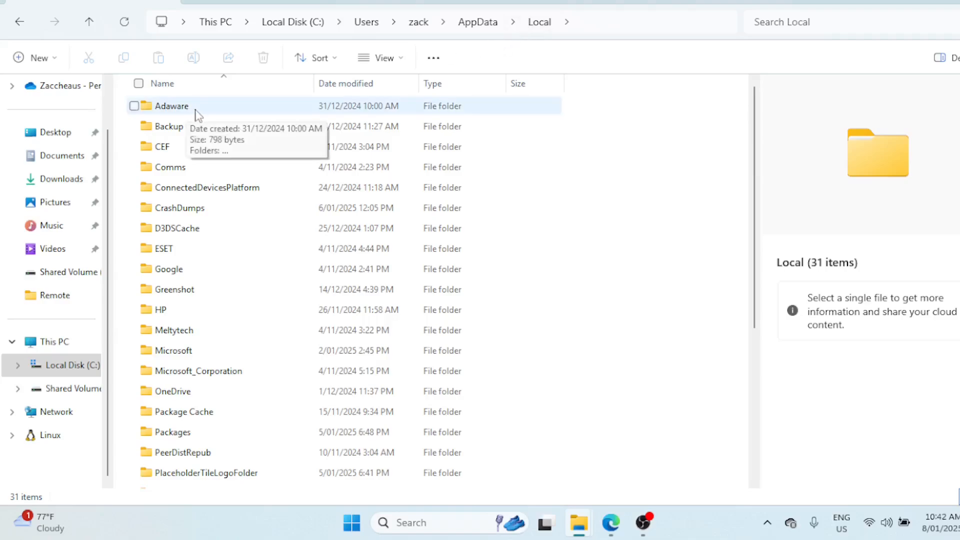
pyautogui.moveTo(518, 61)
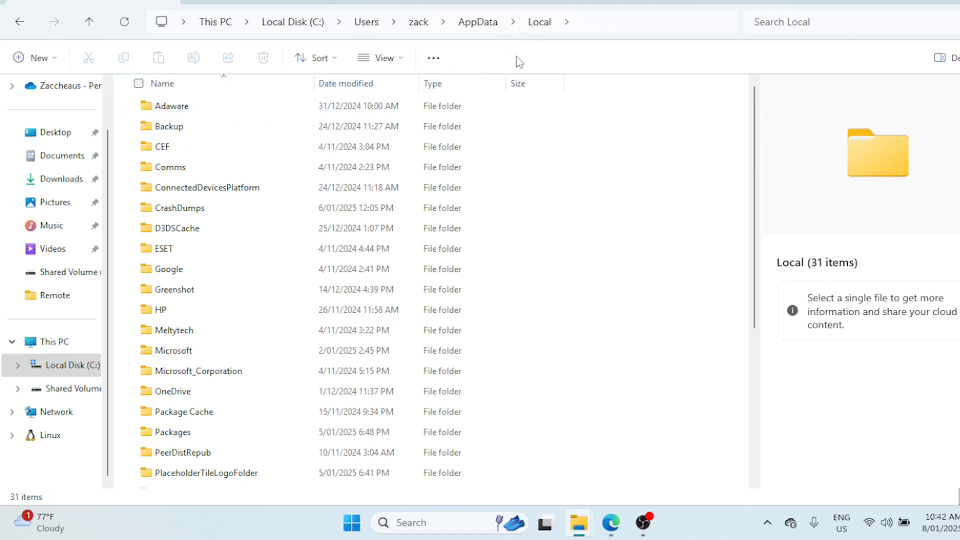
pyautogui.moveTo(540, 21)
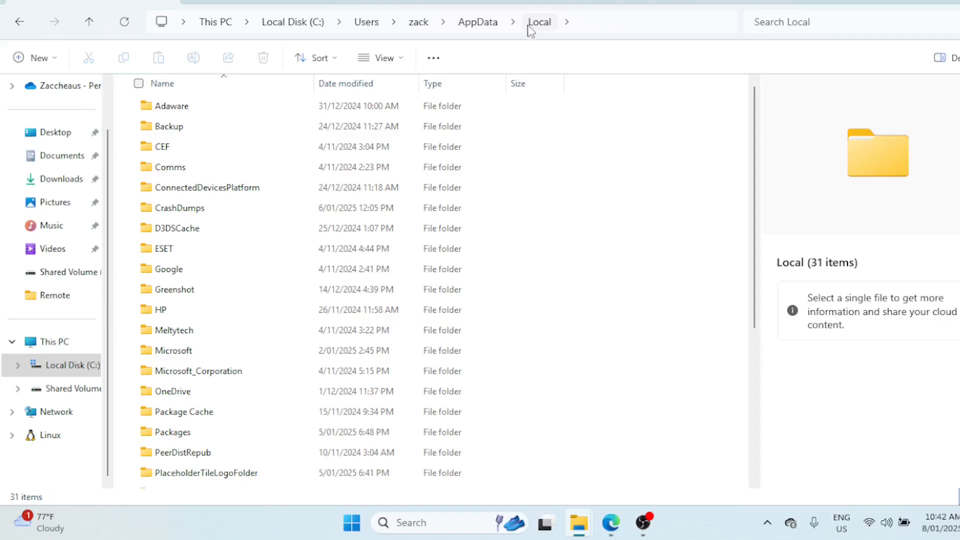
pyautogui.moveTo(526, 32)
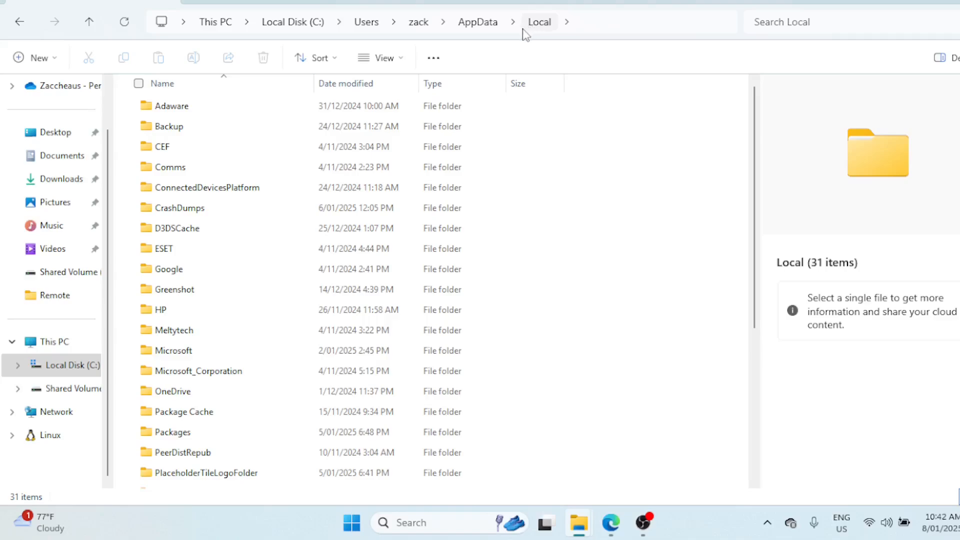
pyautogui.moveTo(40, 73)
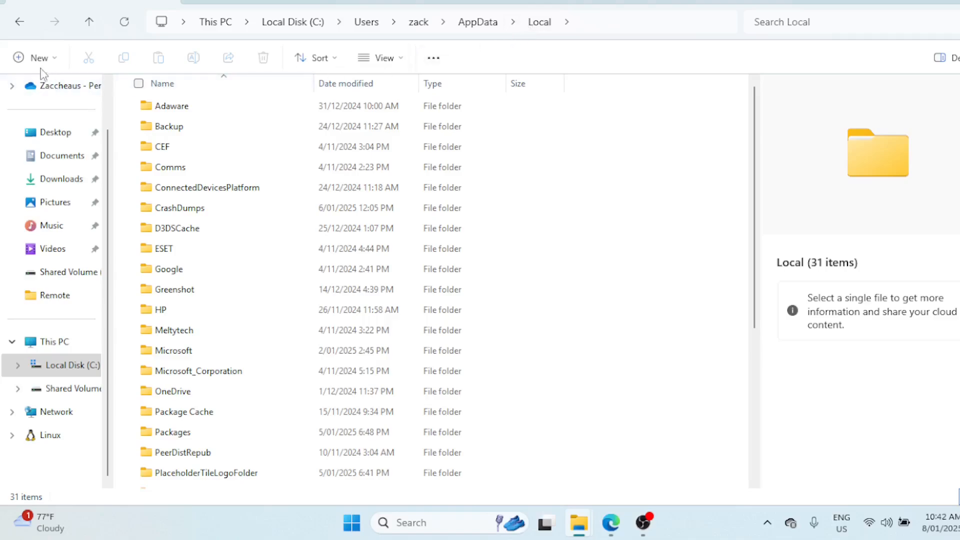
pyautogui.moveTo(19, 22)
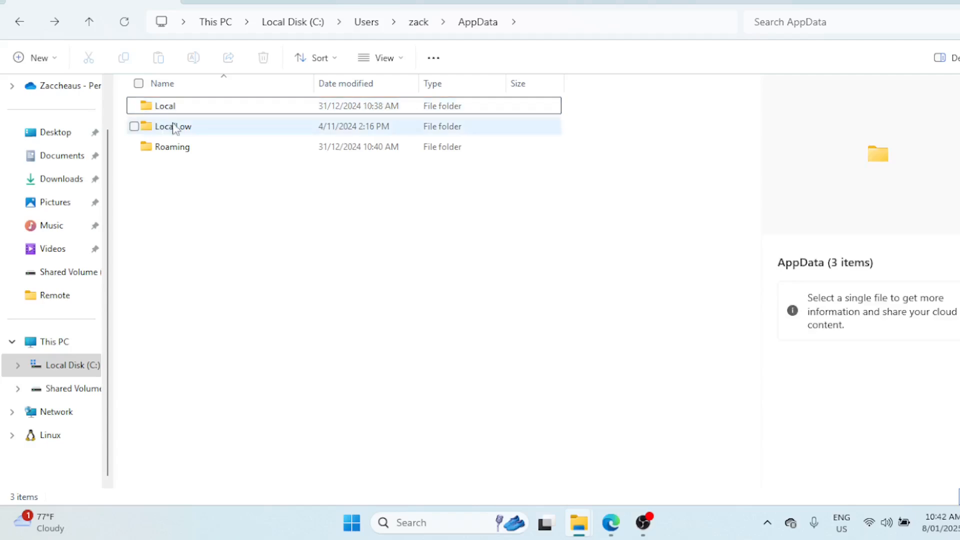
# Step: Open LocalLow inside AppData, revealing its single Microsoft folder
pyautogui.click(174, 126)
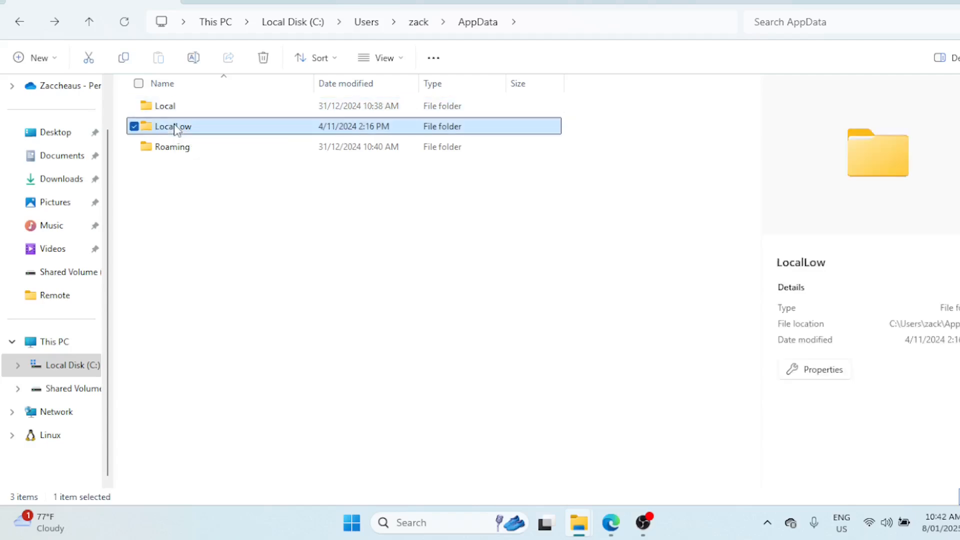
pyautogui.doubleClick(171, 126)
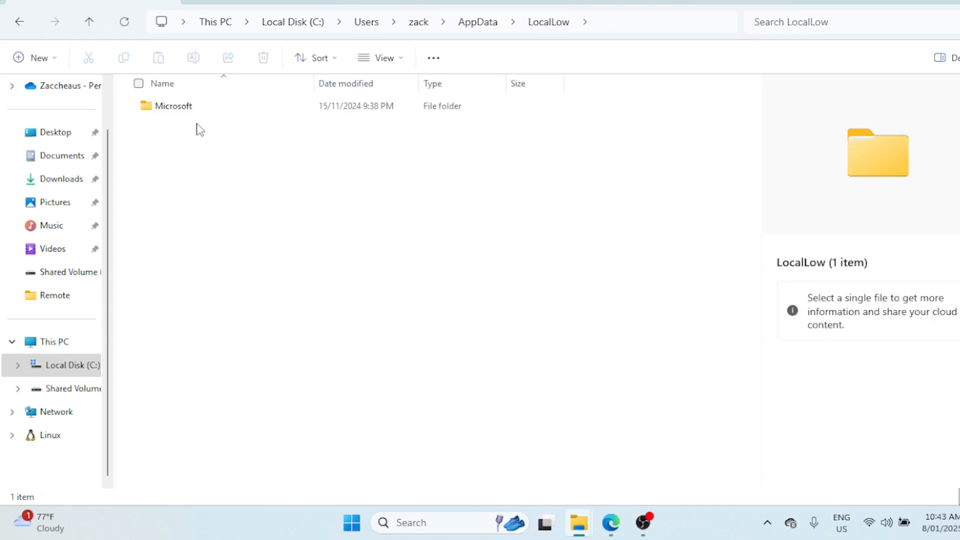
pyautogui.moveTo(549, 22)
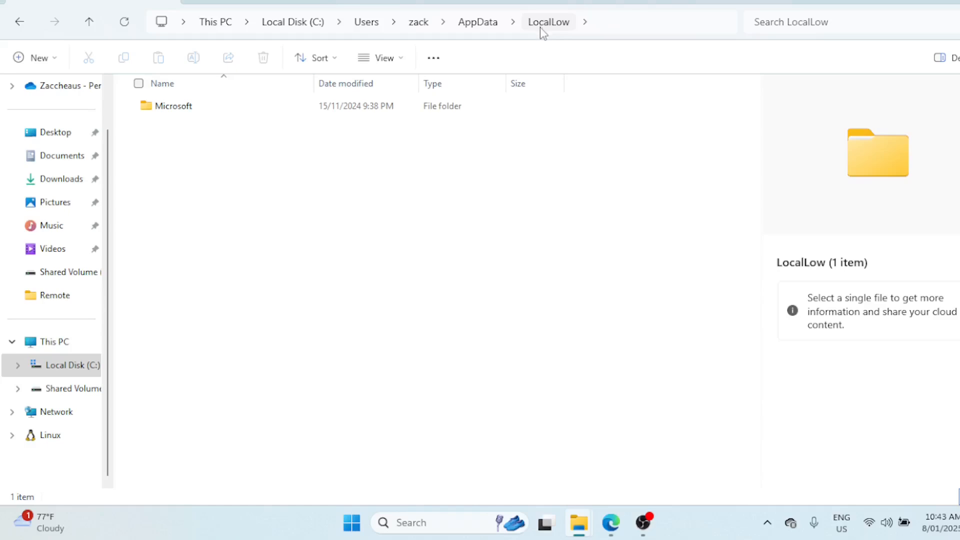
pyautogui.moveTo(539, 30)
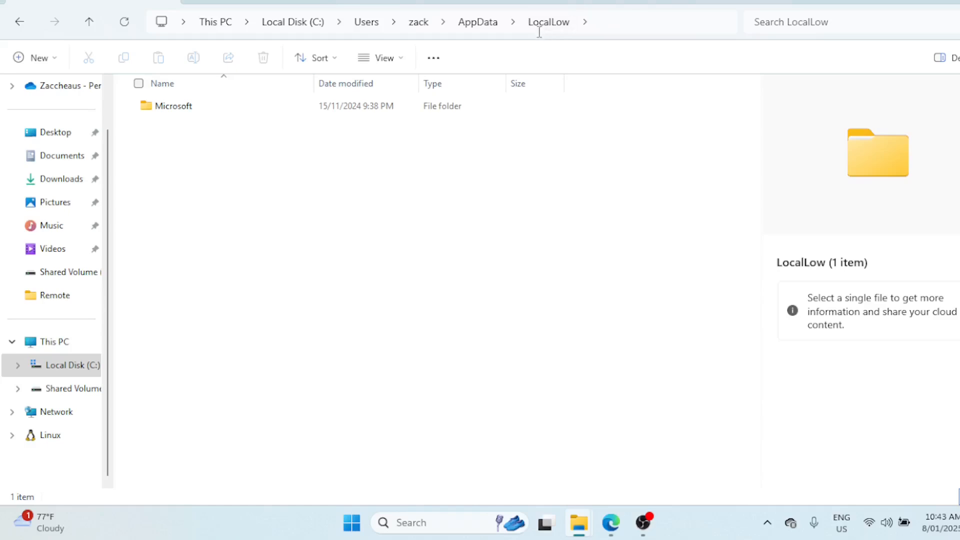
pyautogui.moveTo(199, 129)
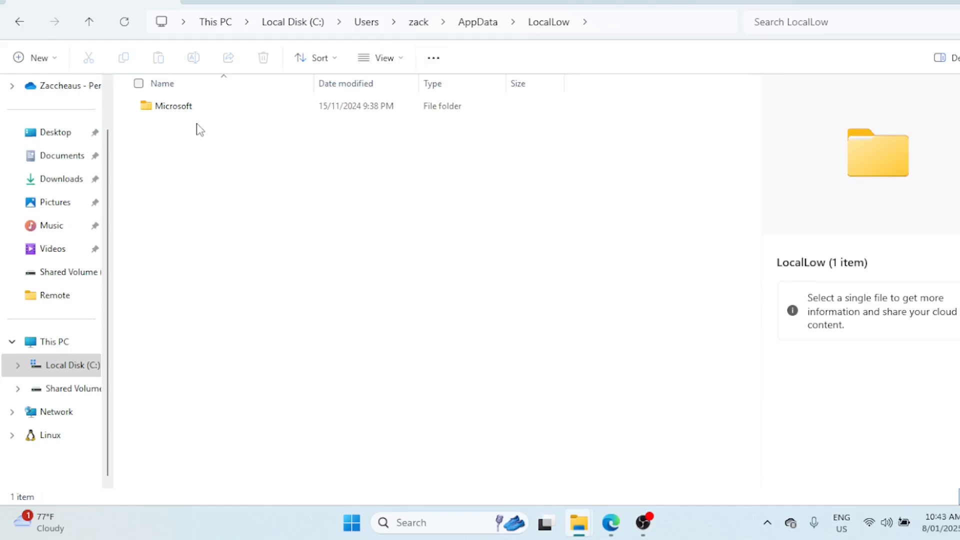
pyautogui.moveTo(548, 21)
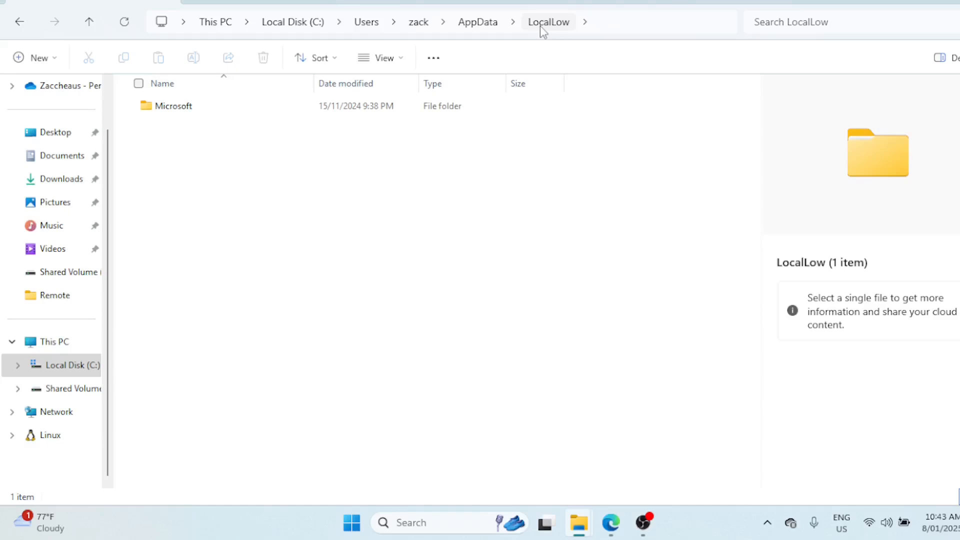
pyautogui.moveTo(200, 129)
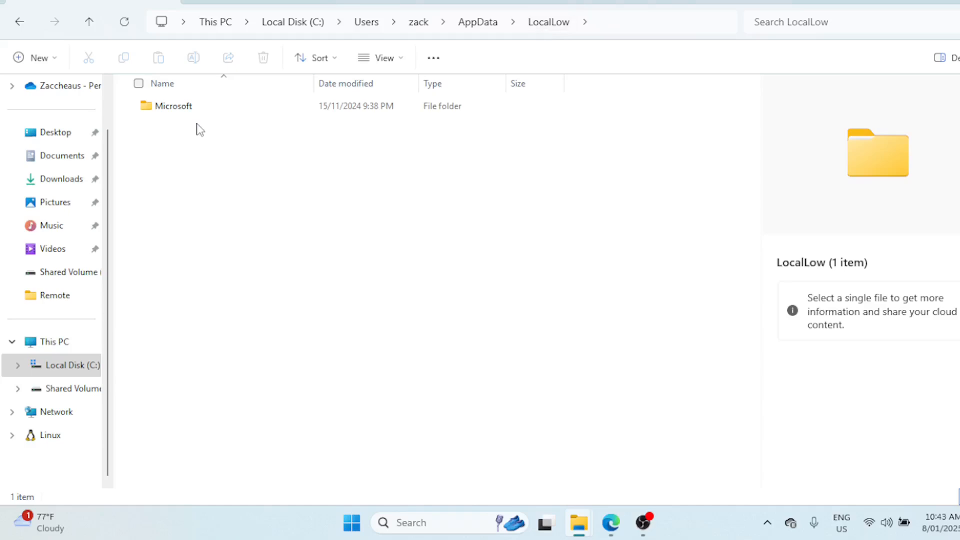
pyautogui.moveTo(547, 22)
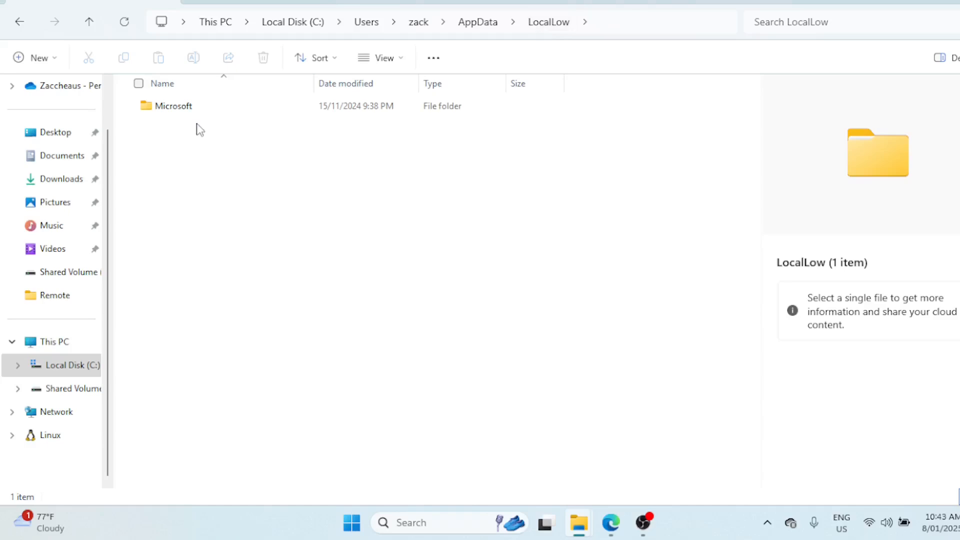
pyautogui.moveTo(542, 31)
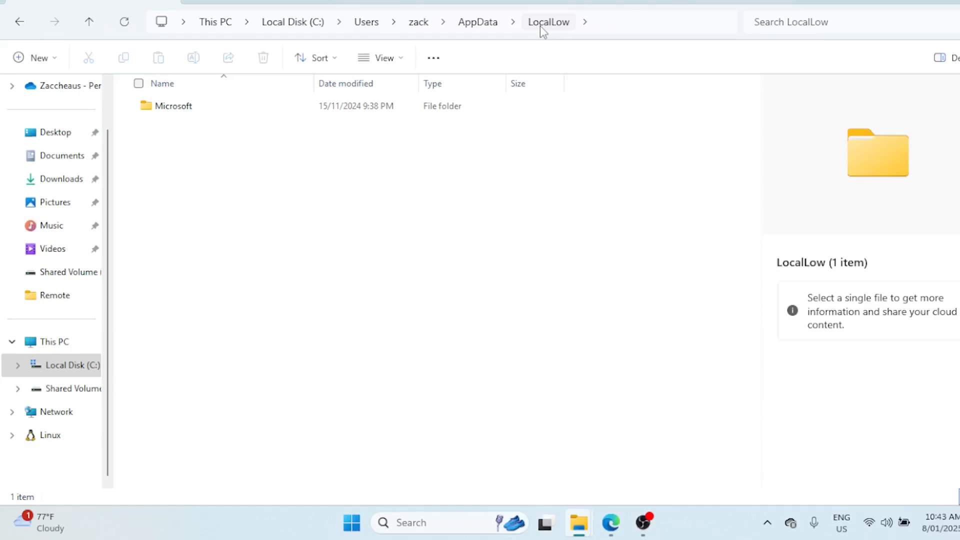
pyautogui.moveTo(20, 21)
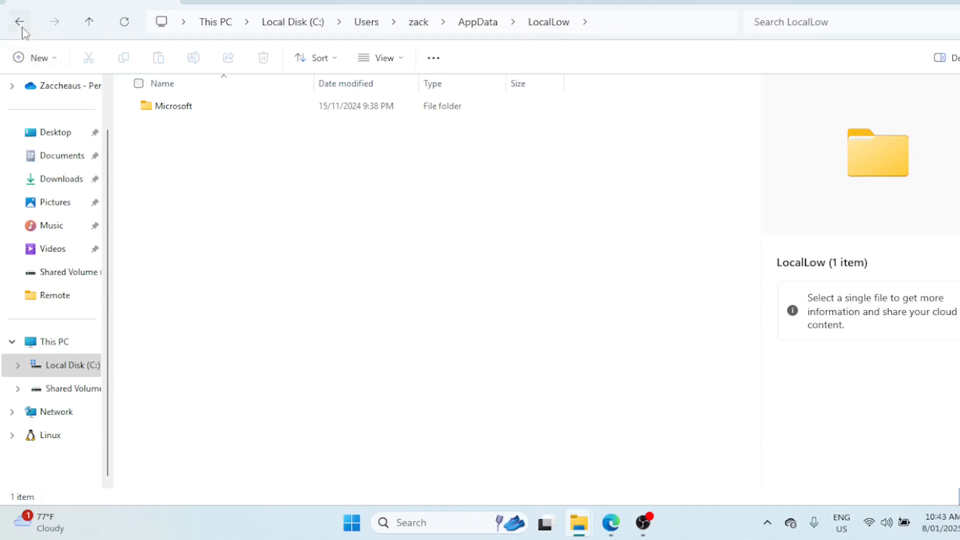
# Step: Go back to AppData and open the Roaming folder
pyautogui.click(19, 22)
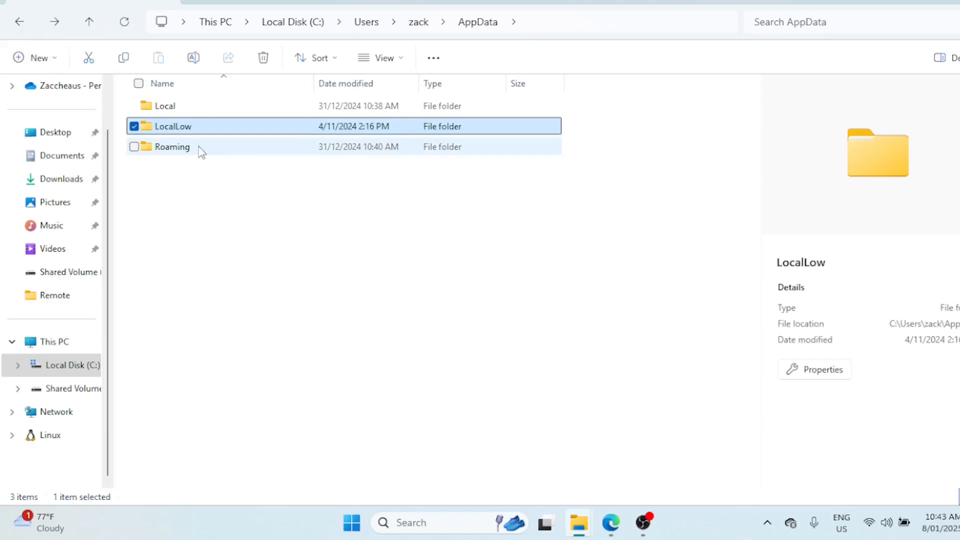
pyautogui.doubleClick(172, 146)
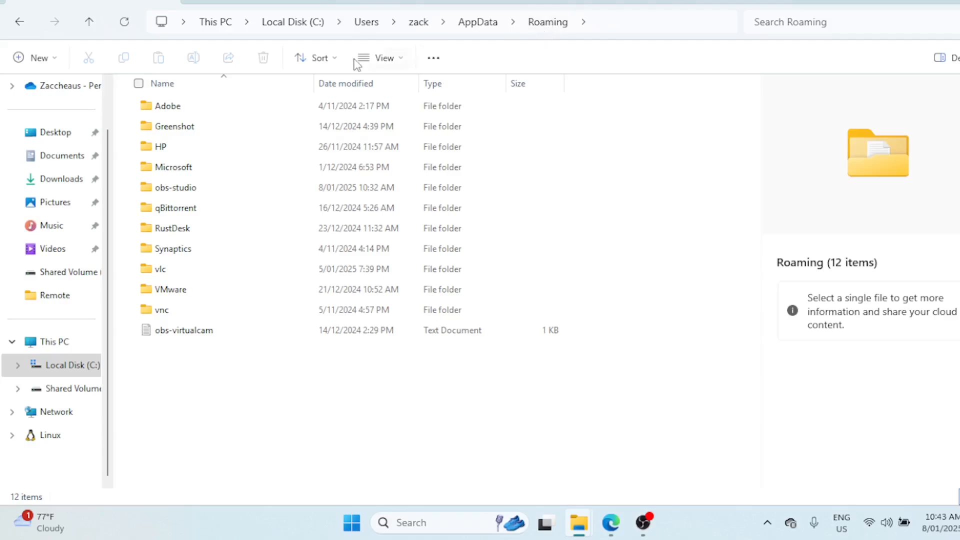
pyautogui.moveTo(200, 151)
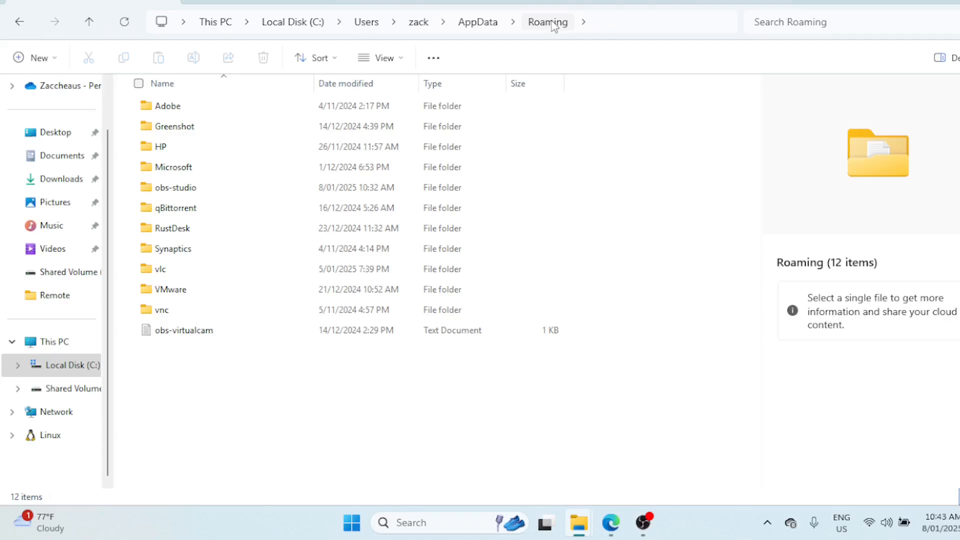
pyautogui.moveTo(204, 155)
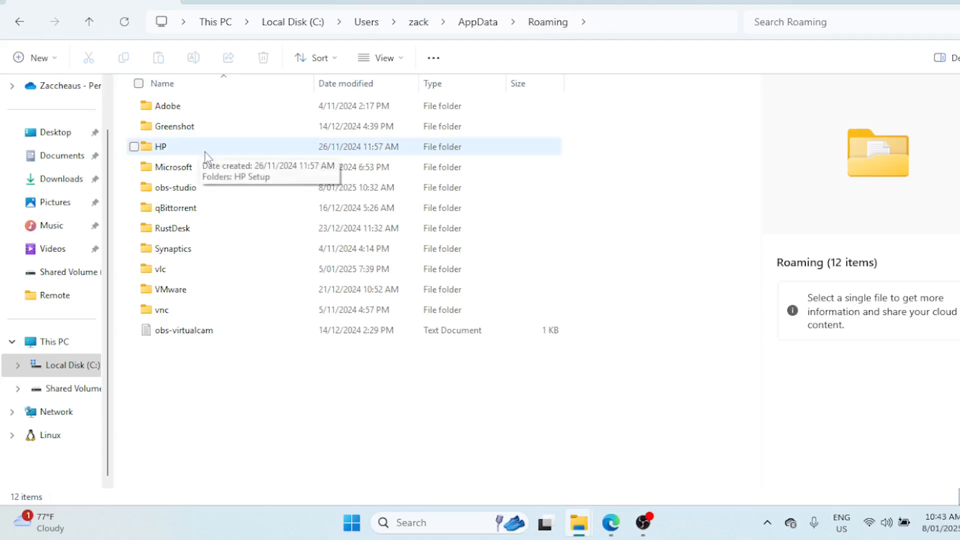
pyautogui.moveTo(550, 21)
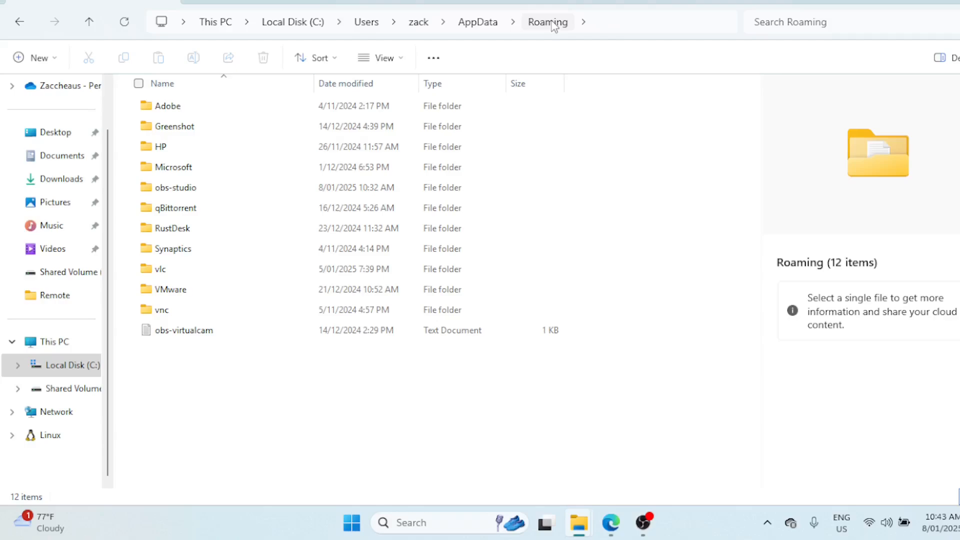
pyautogui.moveTo(548, 12)
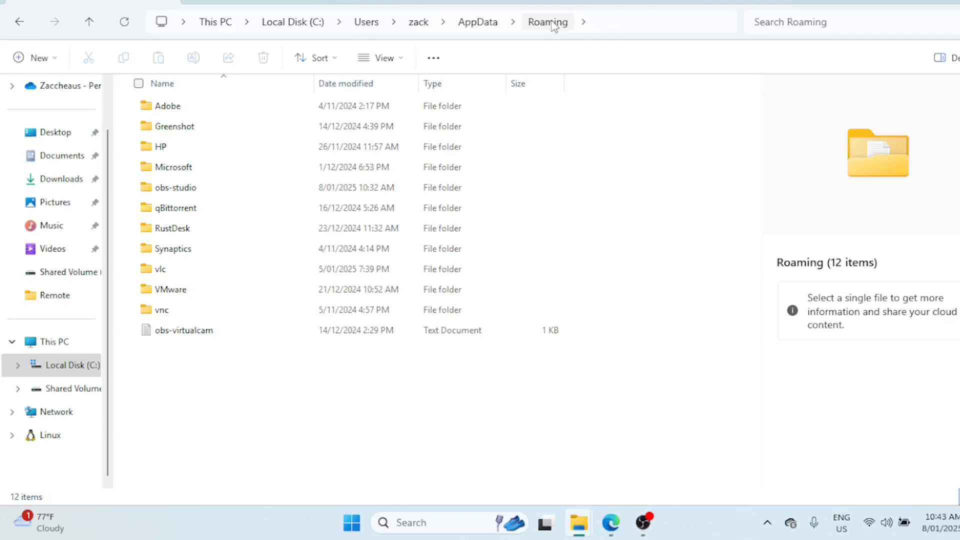
pyautogui.moveTo(477, 34)
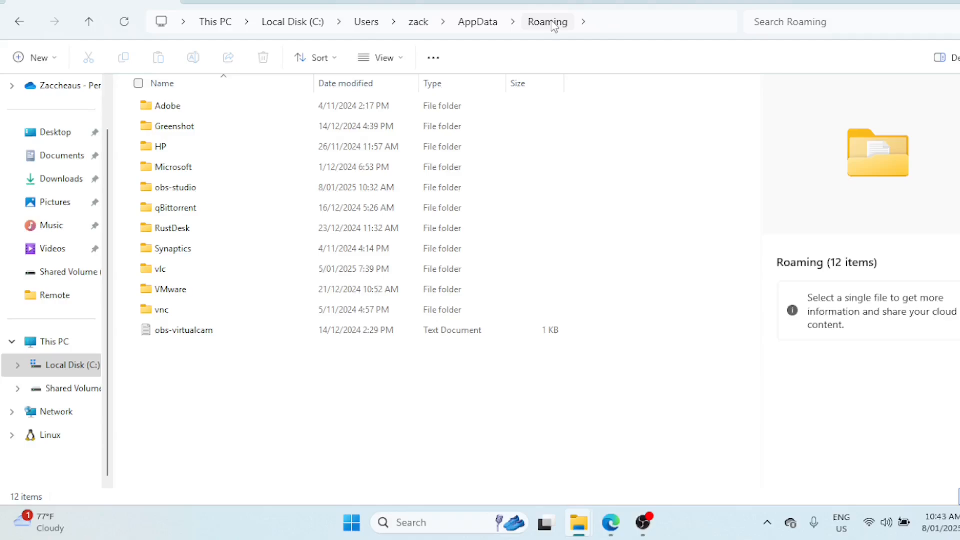
# Step: Navigate from This PC through Local Disk (C:) and Users into the user's profile folder
pyautogui.click(52, 342)
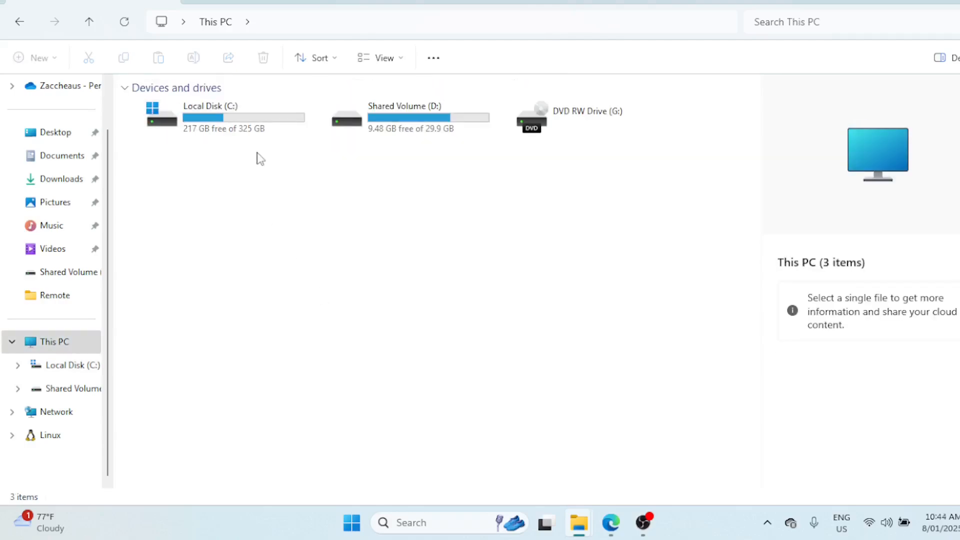
pyautogui.doubleClick(210, 116)
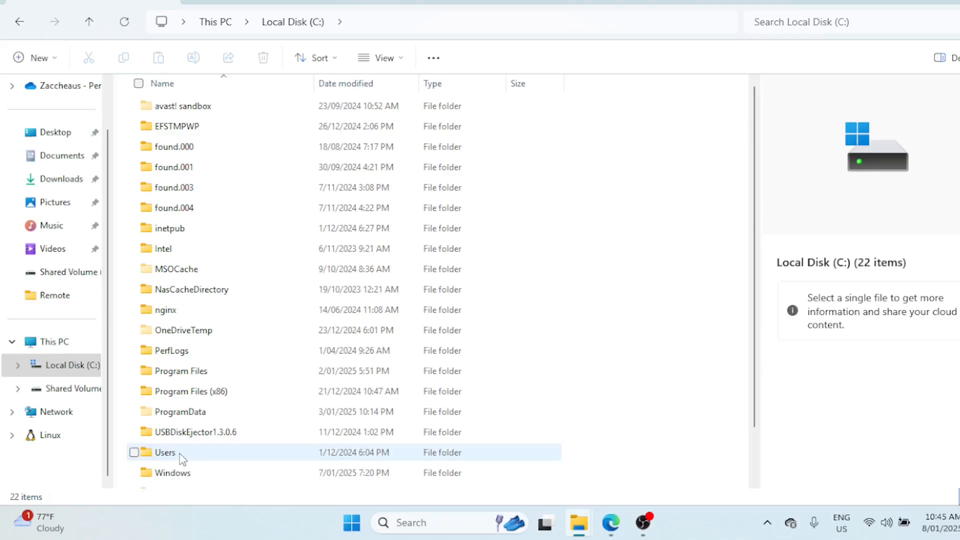
pyautogui.click(184, 452)
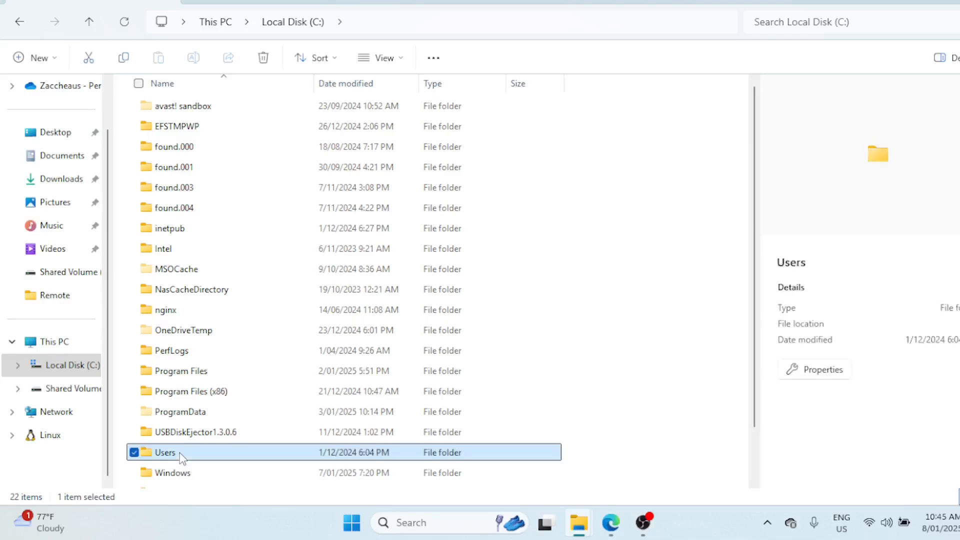
pyautogui.doubleClick(164, 453)
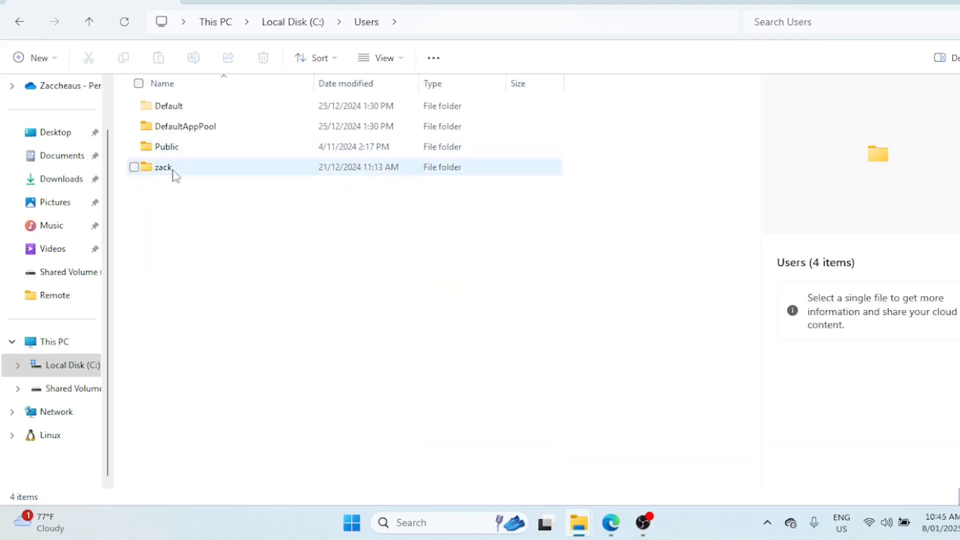
pyautogui.moveTo(177, 170)
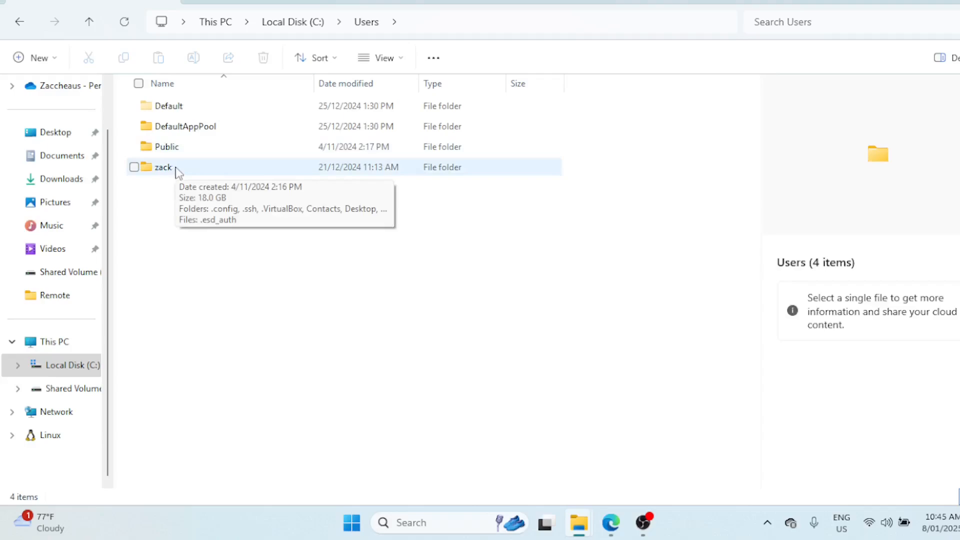
pyautogui.doubleClick(163, 166)
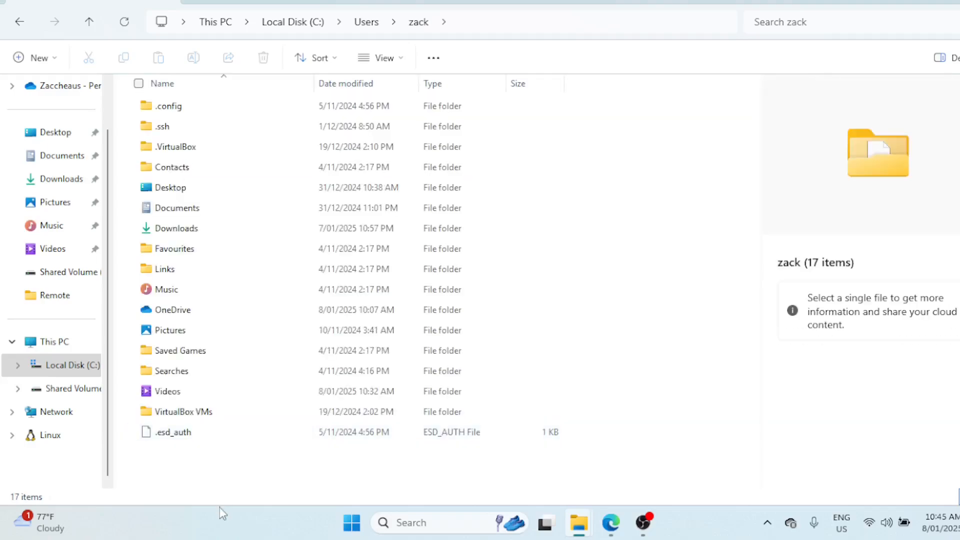
pyautogui.moveTo(229, 534)
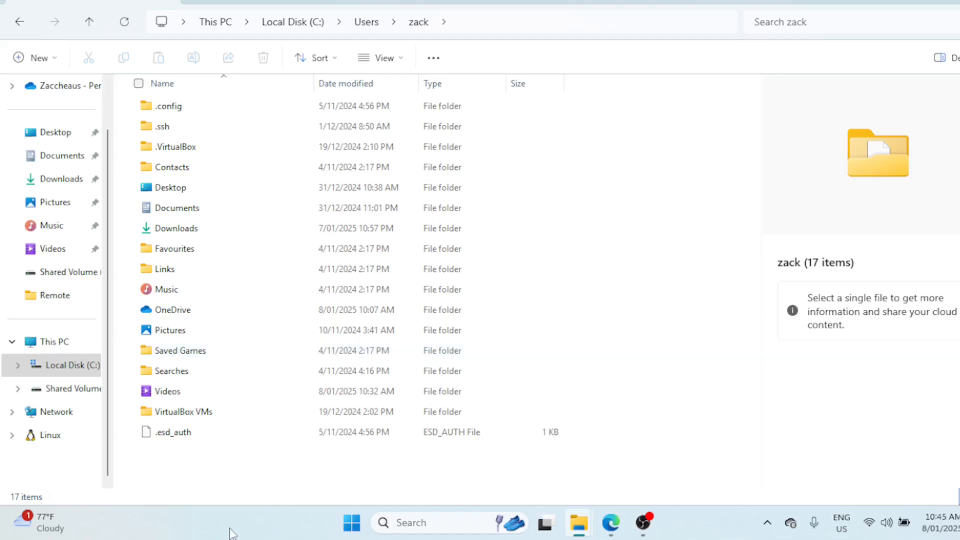
pyautogui.moveTo(414, 69)
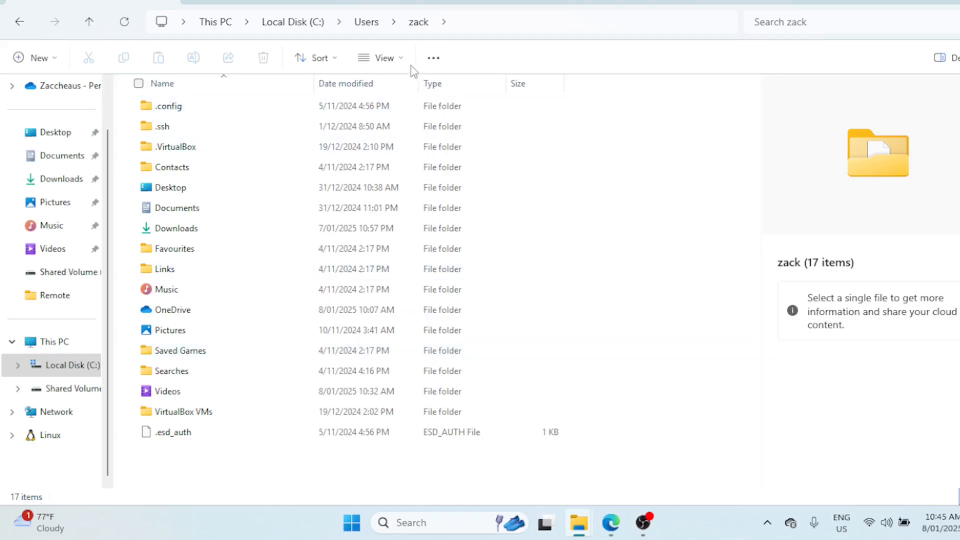
# Step: Turn on Hidden items in the View menu, then open AppData
pyautogui.click(384, 57)
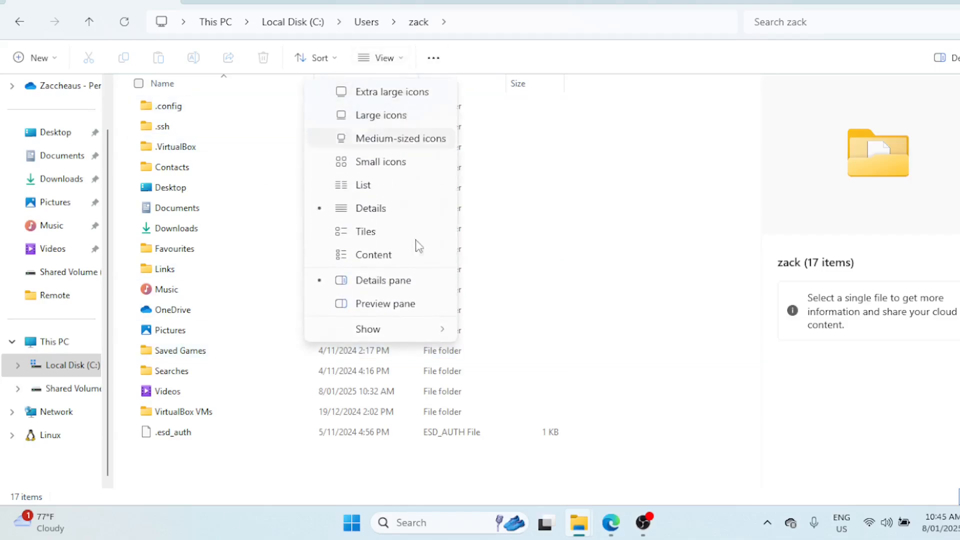
pyautogui.click(368, 329)
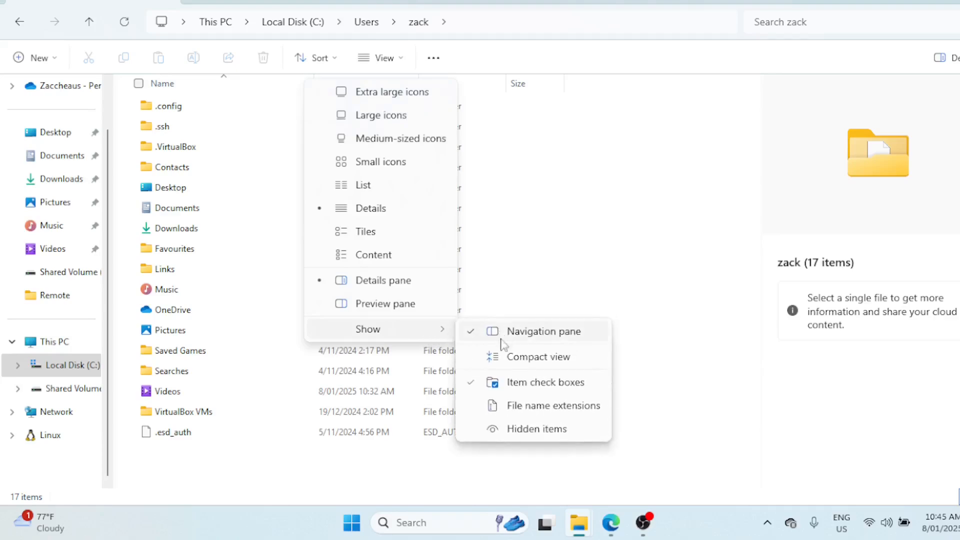
pyautogui.moveTo(493, 434)
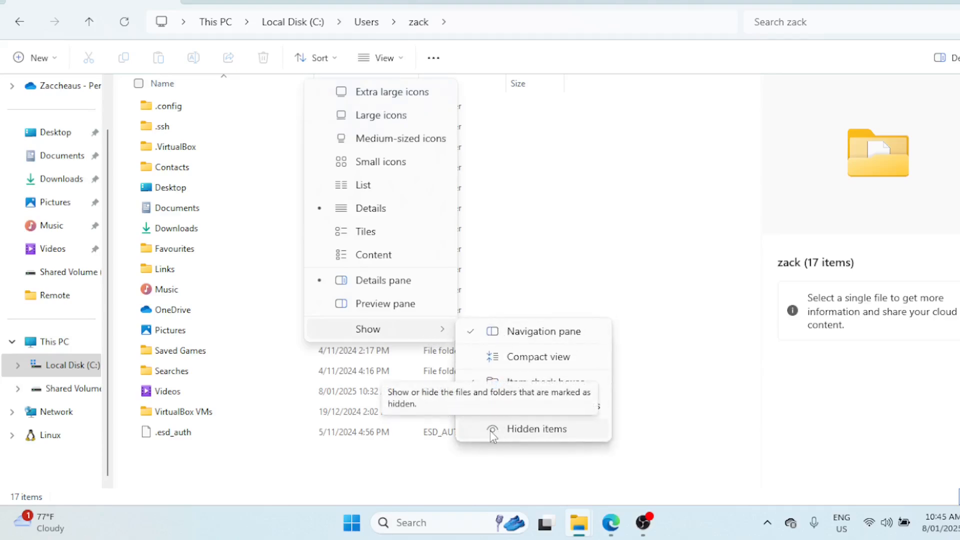
pyautogui.click(535, 428)
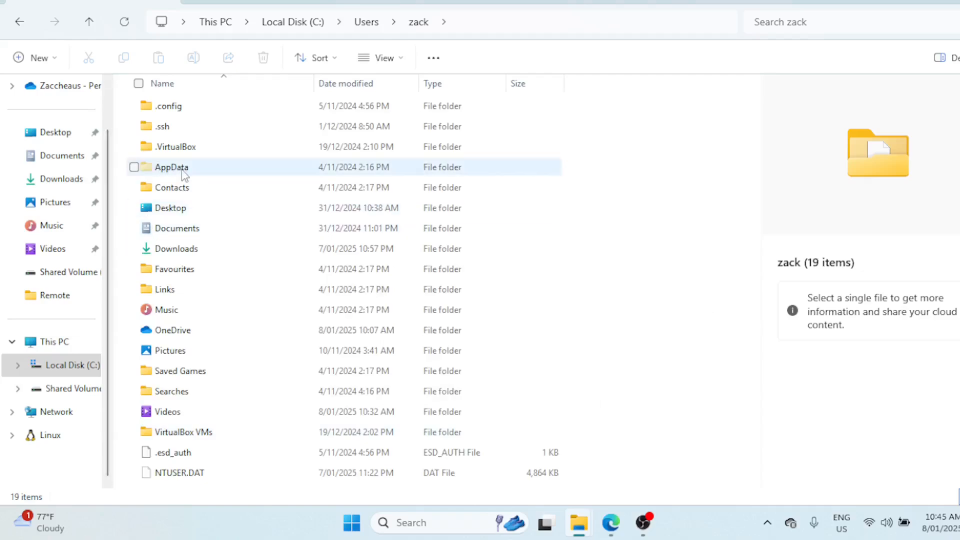
pyautogui.doubleClick(174, 166)
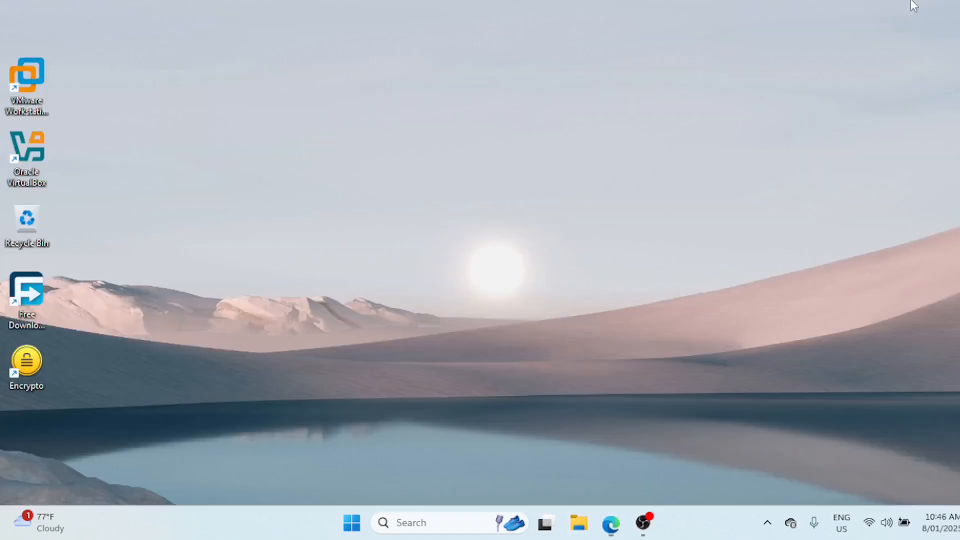
# Step: Run %AppData% from the Run dialog and maximize the Roaming window
pyautogui.press('Win+r')
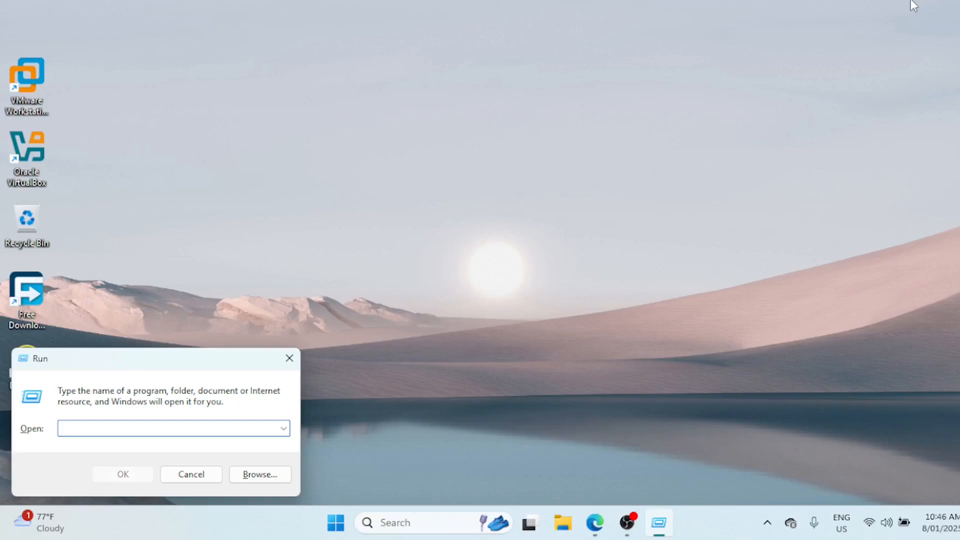
pyautogui.write('%AppData%')
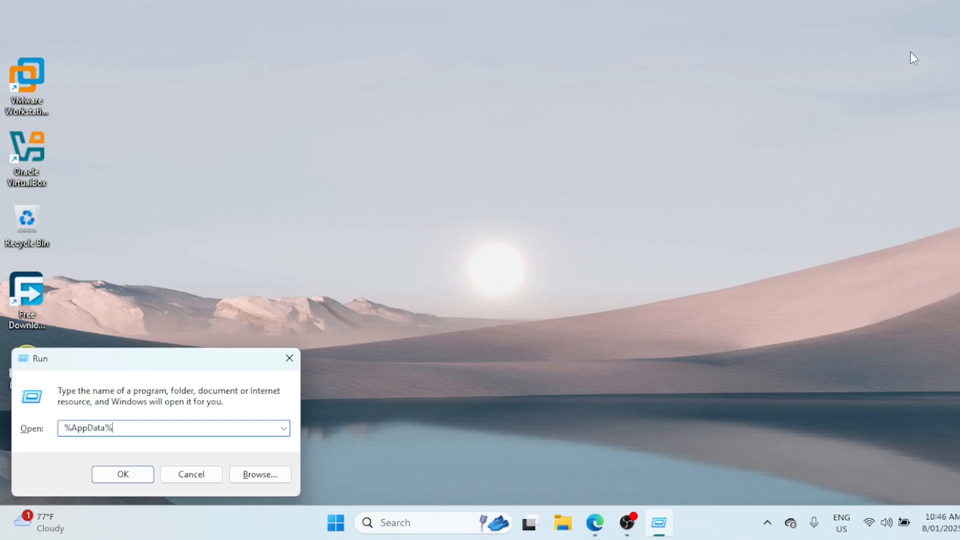
pyautogui.moveTo(153, 467)
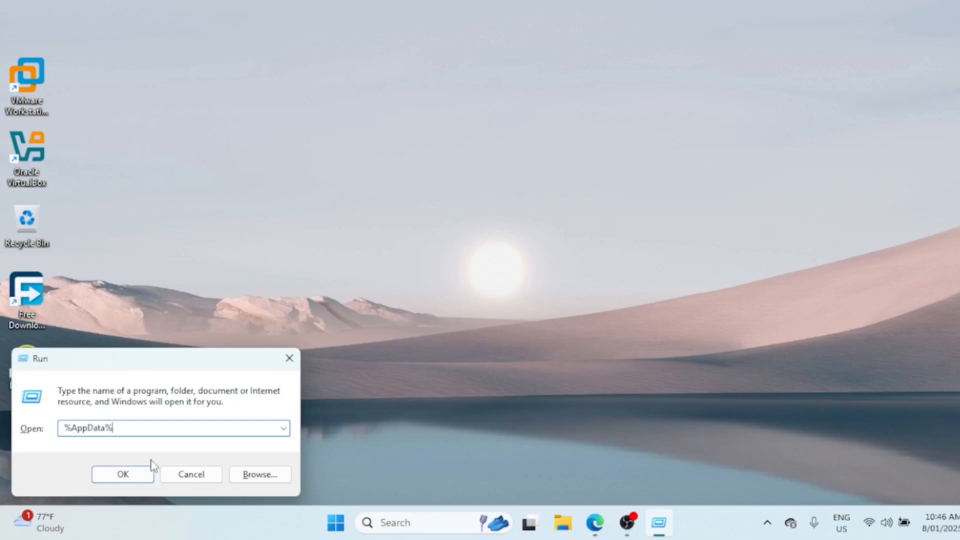
pyautogui.moveTo(122, 474)
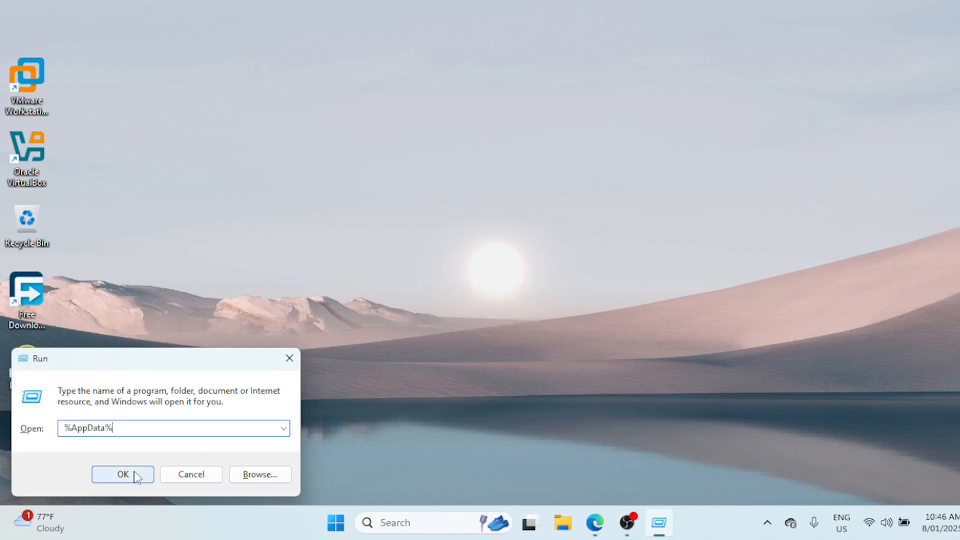
pyautogui.click(123, 475)
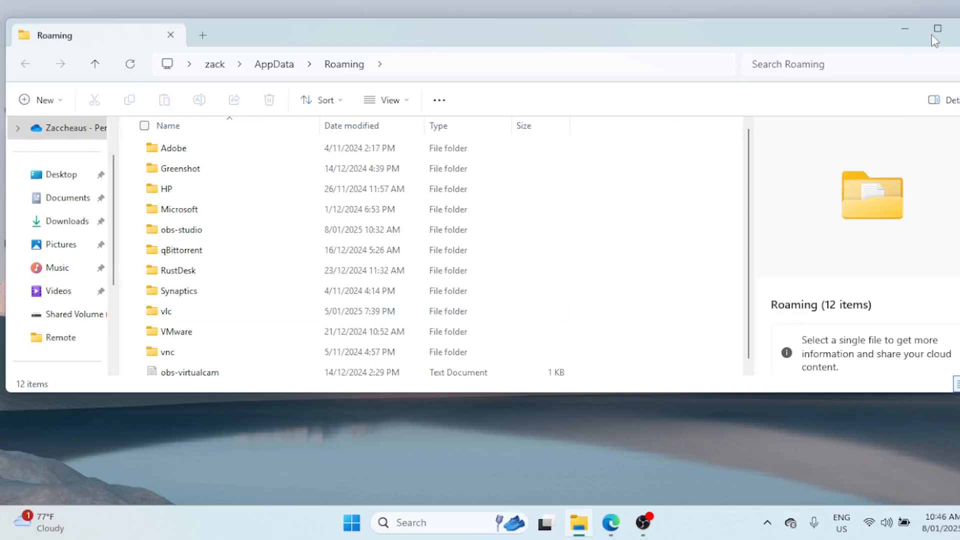
pyautogui.click(938, 28)
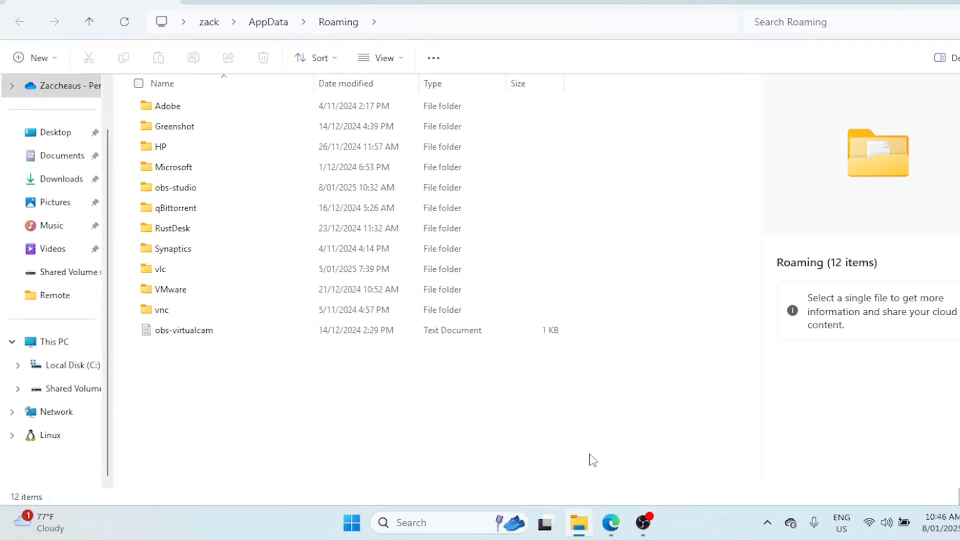